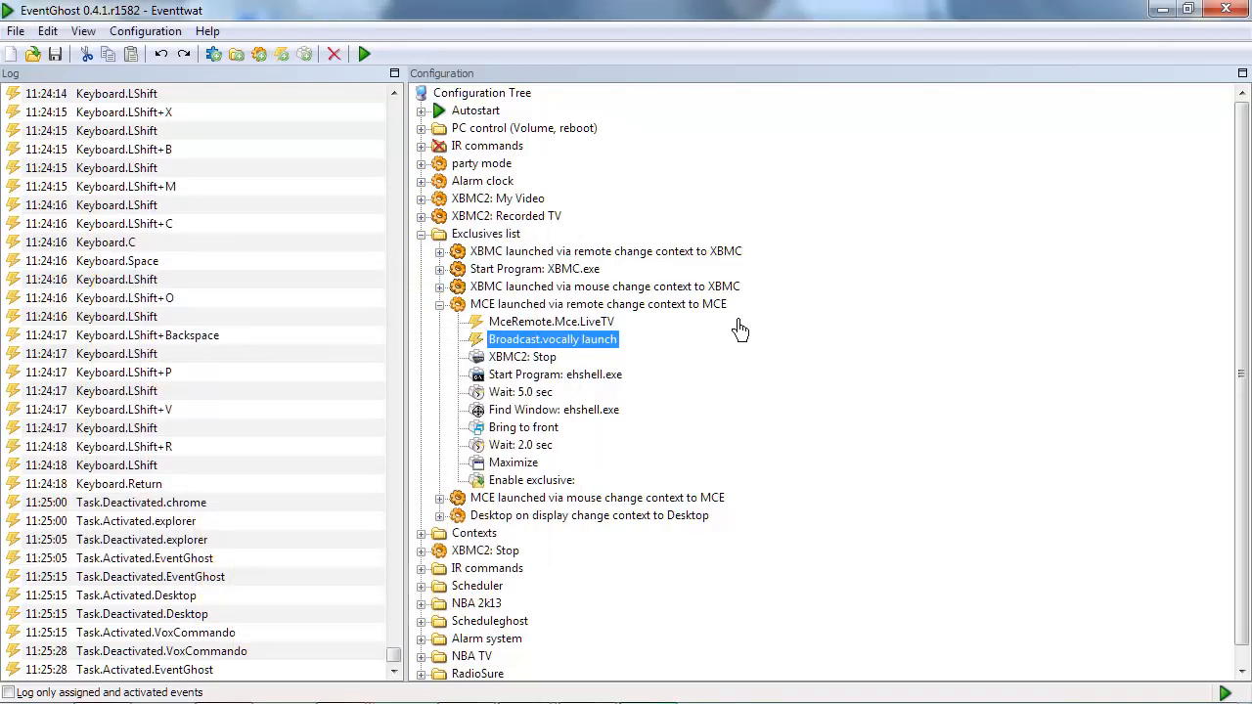
# Step: Select the MCE-via-remote macro and open its 'Start Program: ehshell.exe' action settings
pyautogui.click(597, 303)
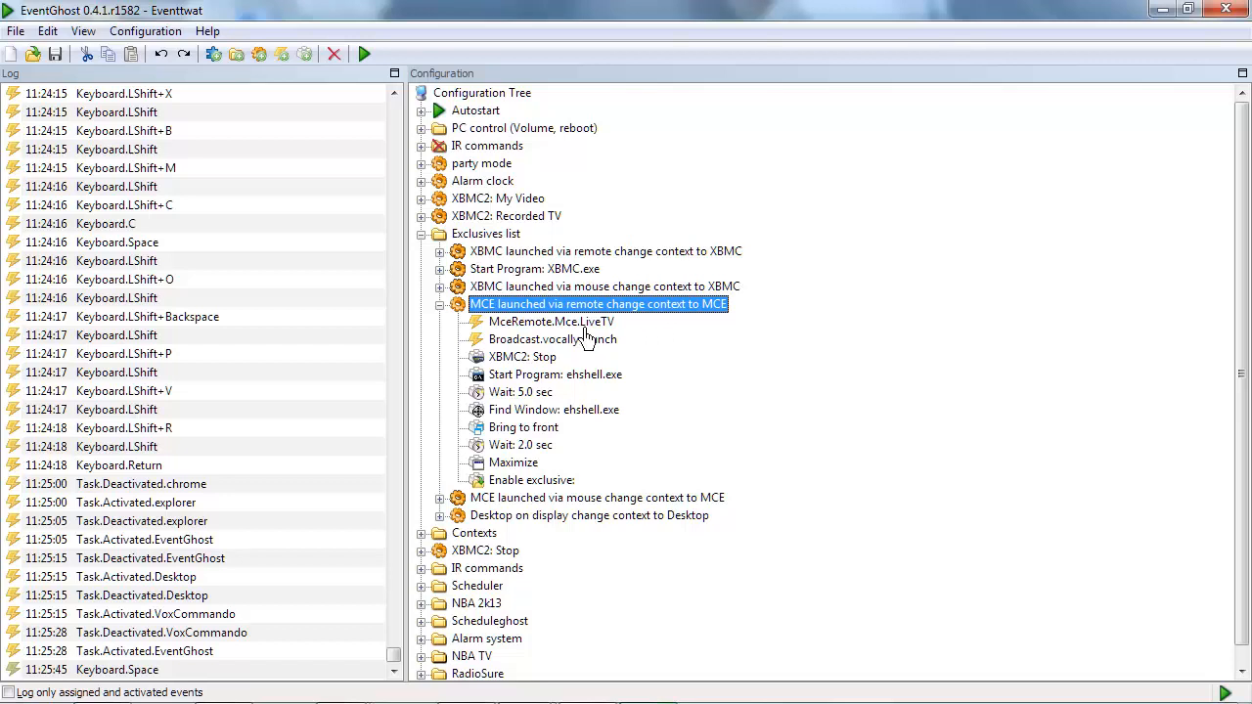
pyautogui.click(553, 338)
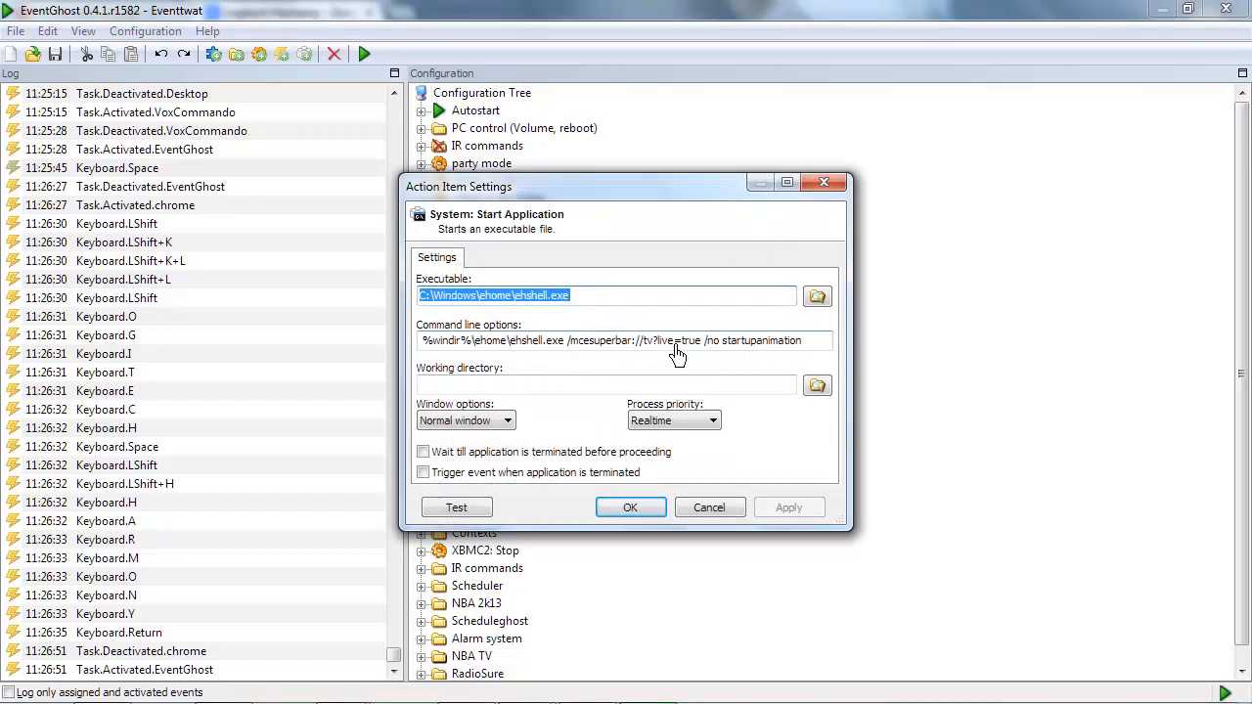
pyautogui.click(630, 507)
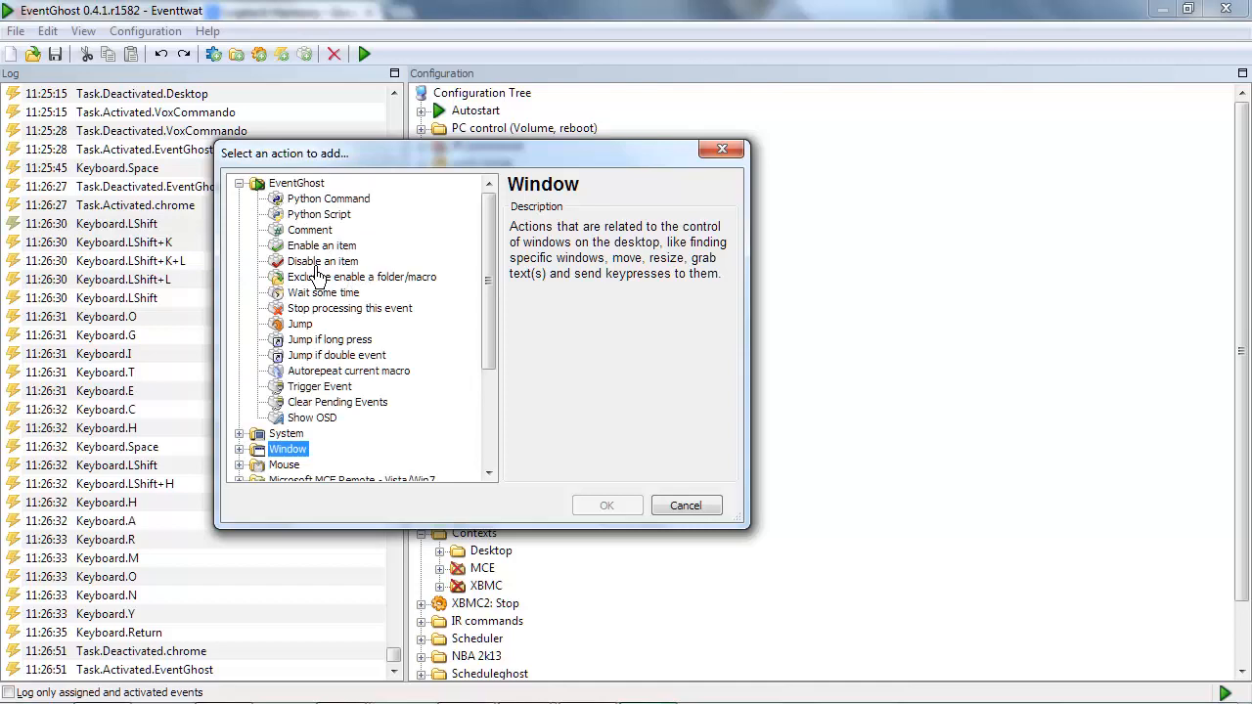
pyautogui.click(686, 504)
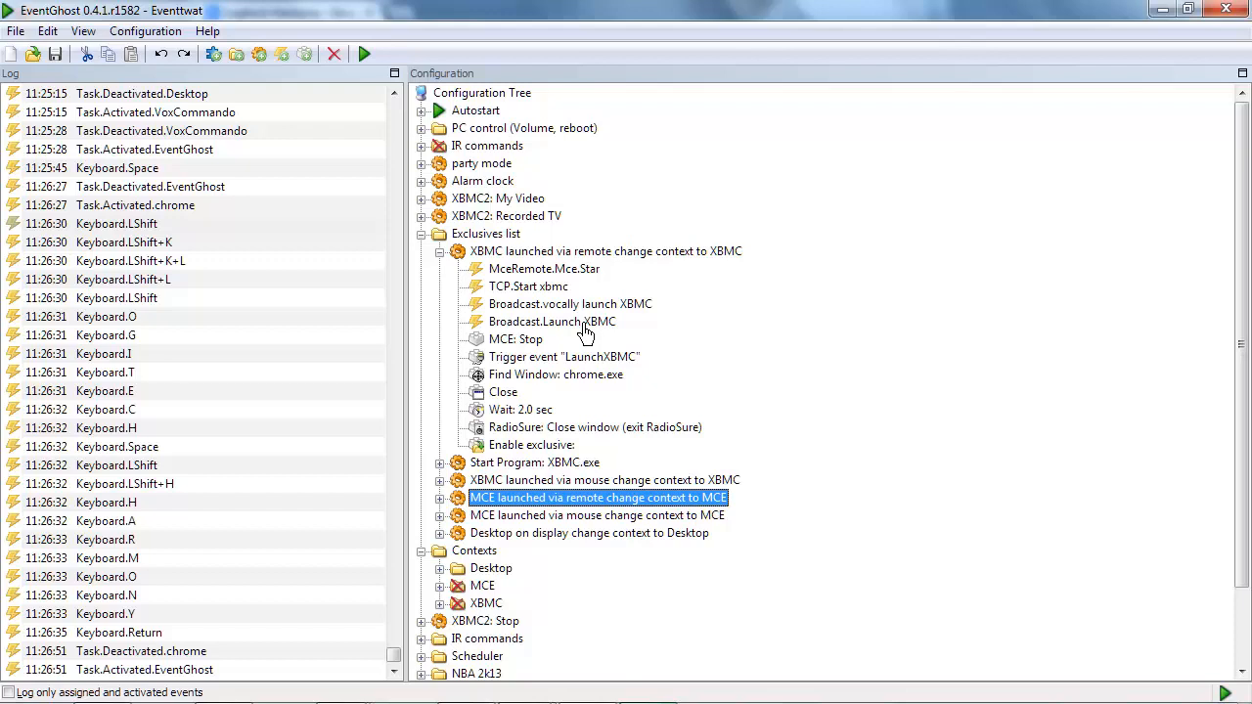
# Step: Expand the 'XBMC launched via remote change context to XBMC' macro to list its actions
pyautogui.click(555, 374)
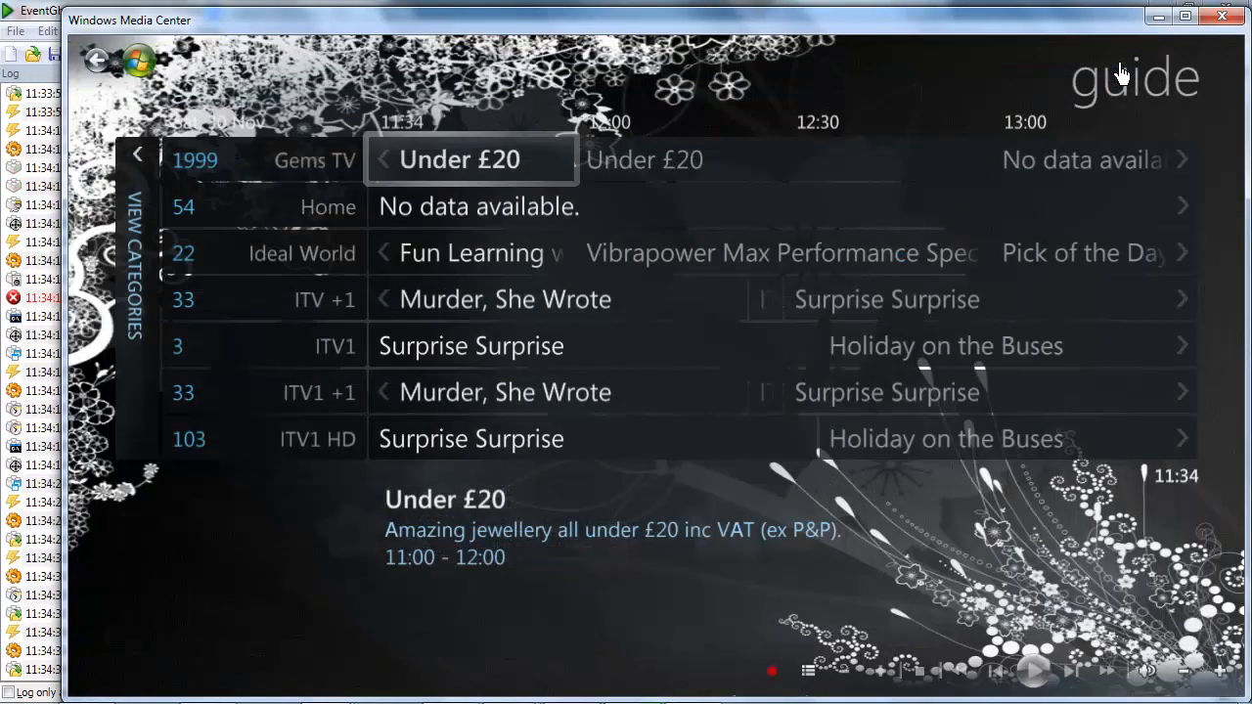
pyautogui.moveTo(1120, 210)
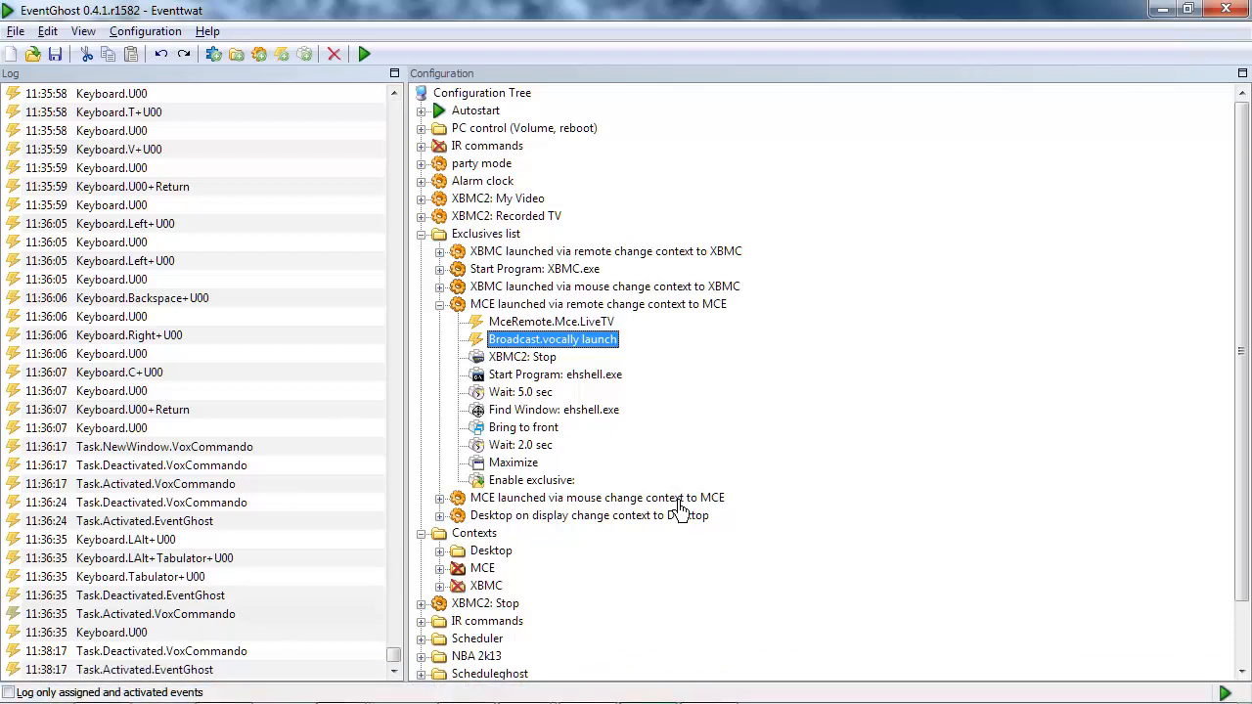
# Step: Open the 'MCE launched via remote' item to check its Broadcast.vocally launch trigger
pyautogui.doubleClick(552, 339)
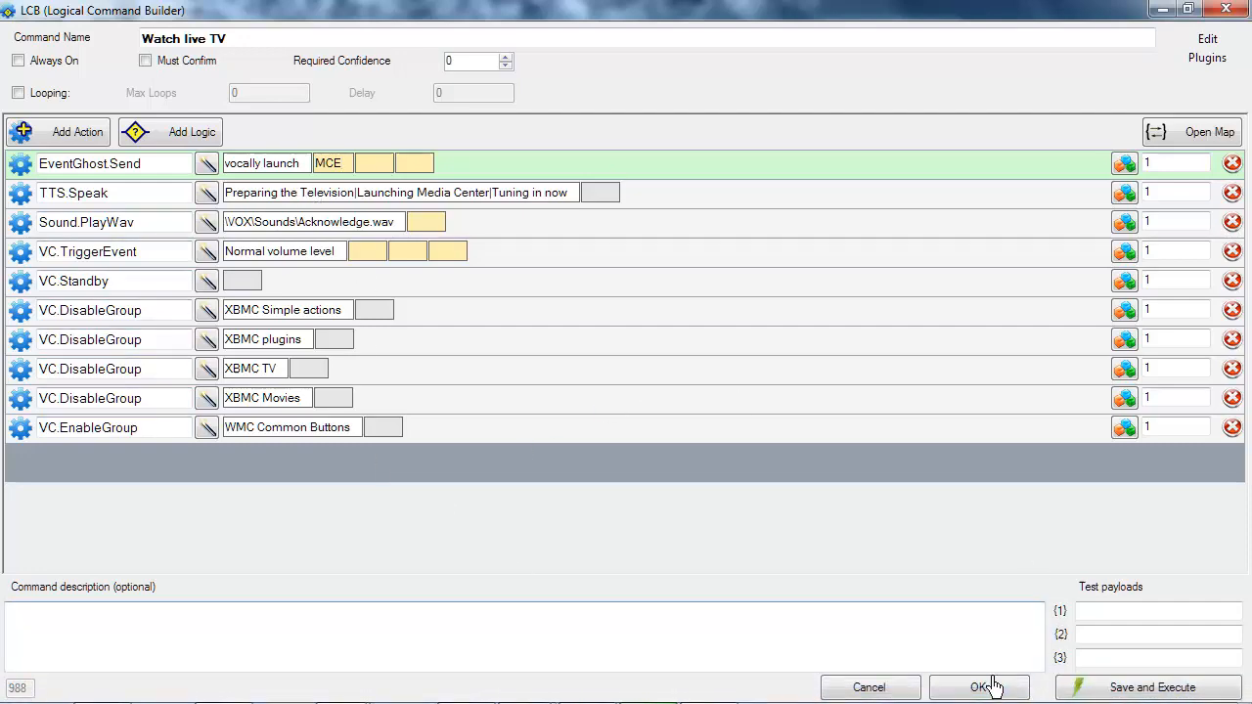
# Step: Accept the 'Watch live TV' command settings in VoxCommando
pyautogui.click(980, 686)
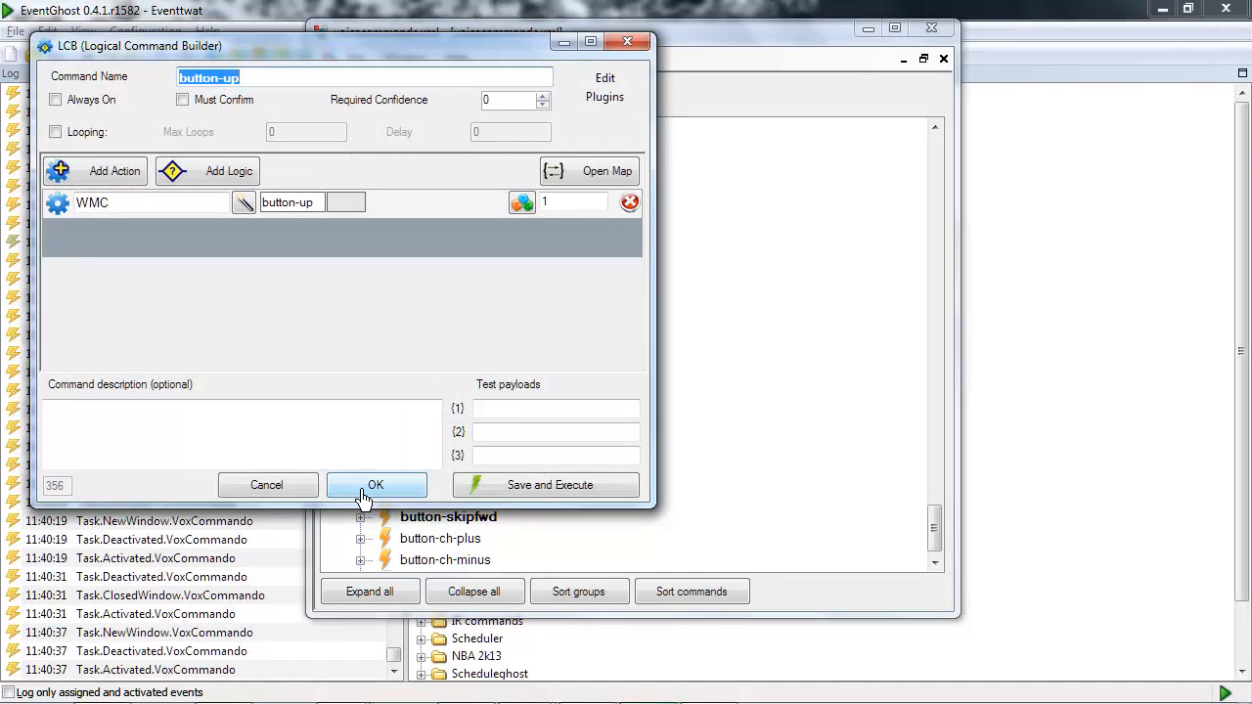
pyautogui.click(376, 485)
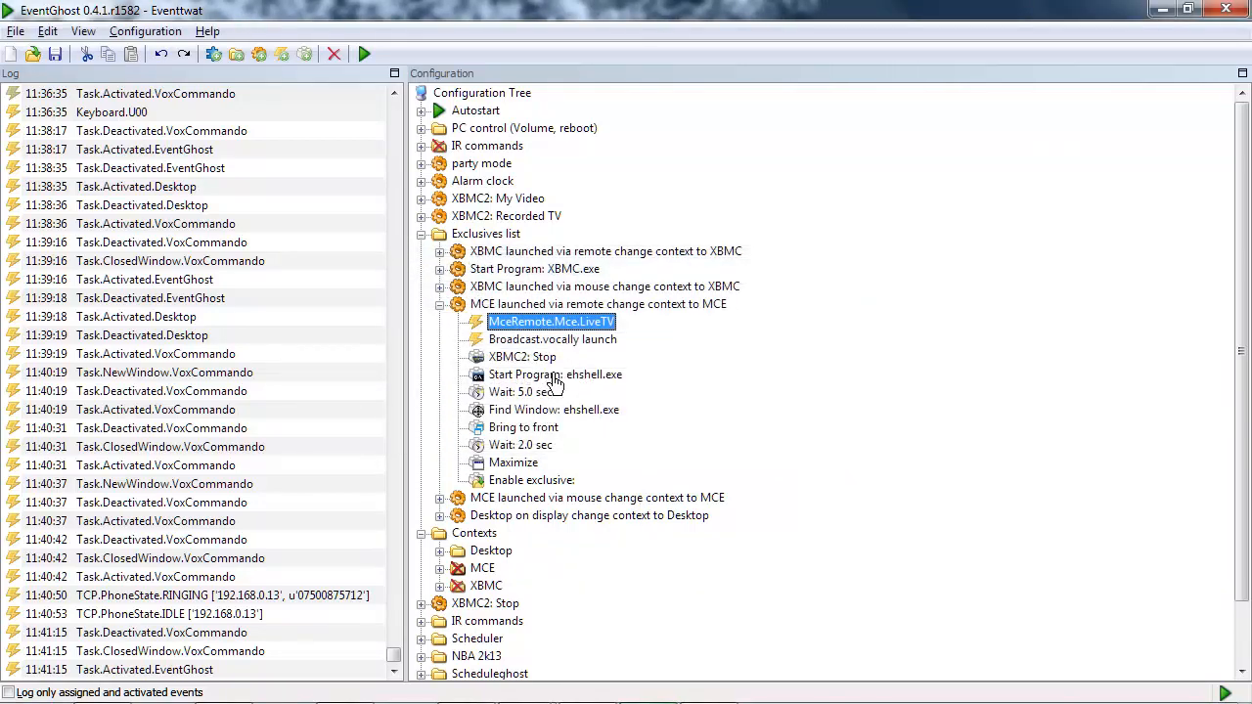
pyautogui.click(555, 375)
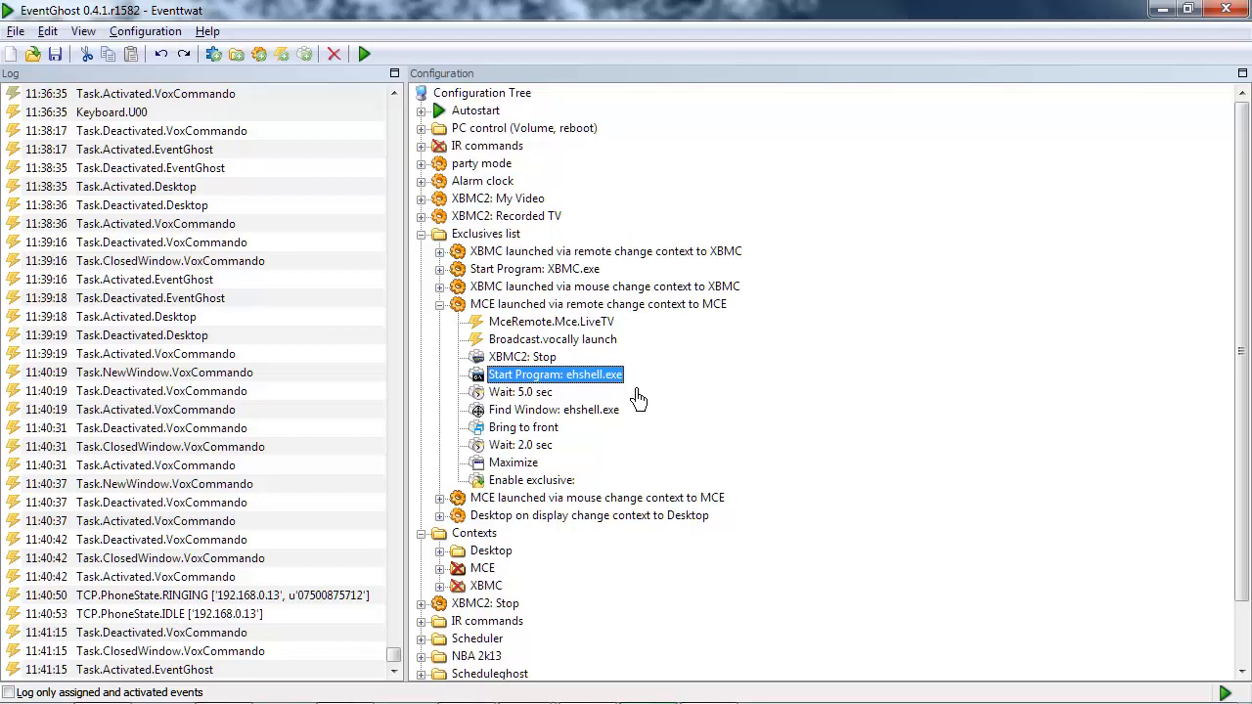